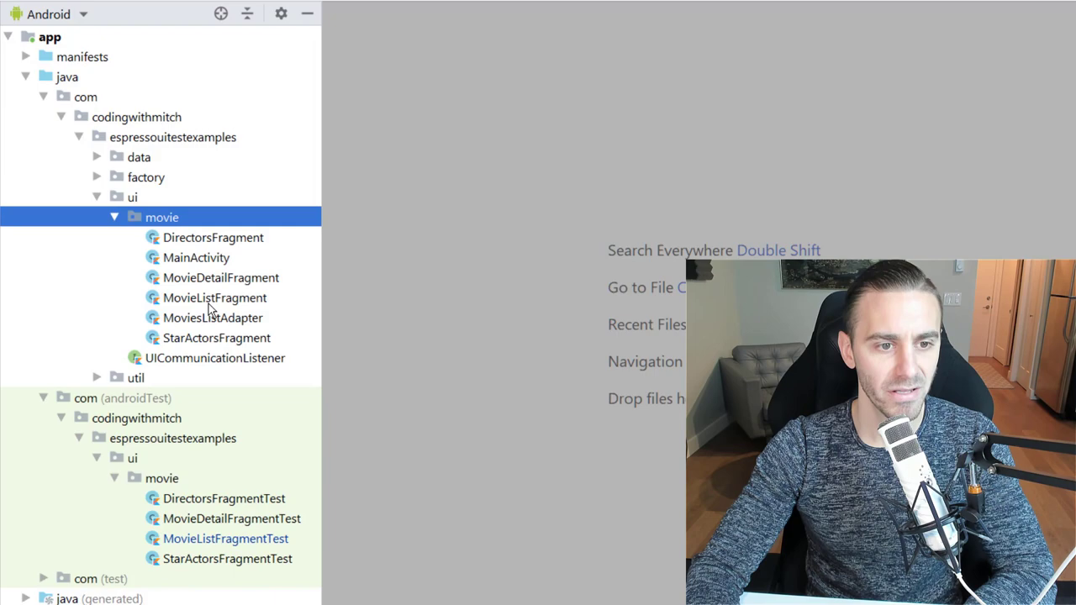
- Show MovieListFragment.kt with getData's idling resource increment and simulated network delay
double_click(215, 297)
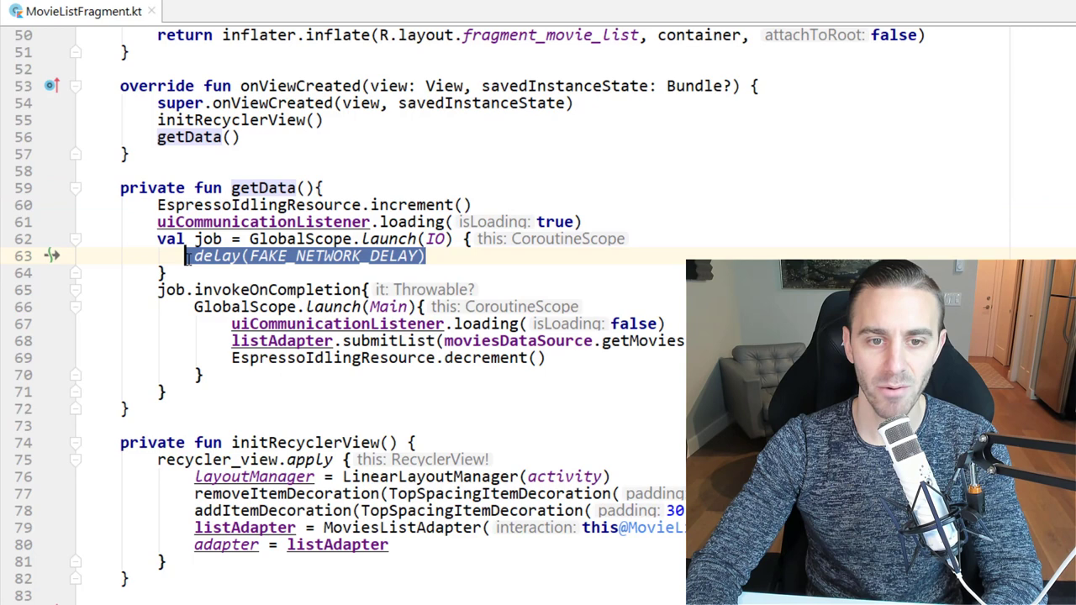
- Run the MovieListFragmentTest class, ending with one failed and four passed tests
click(457, 339)
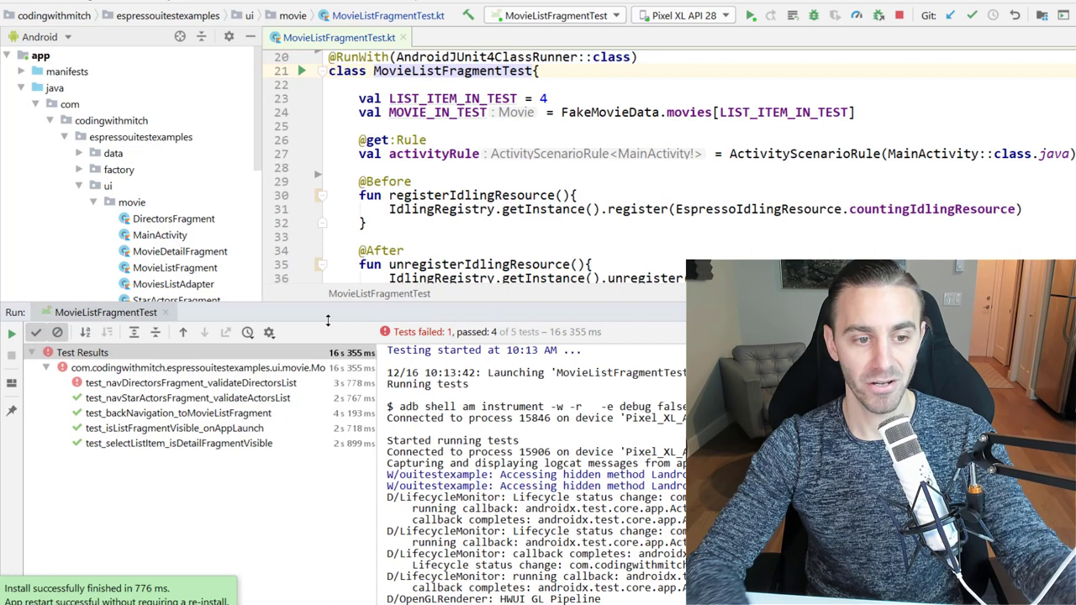
click(188, 383)
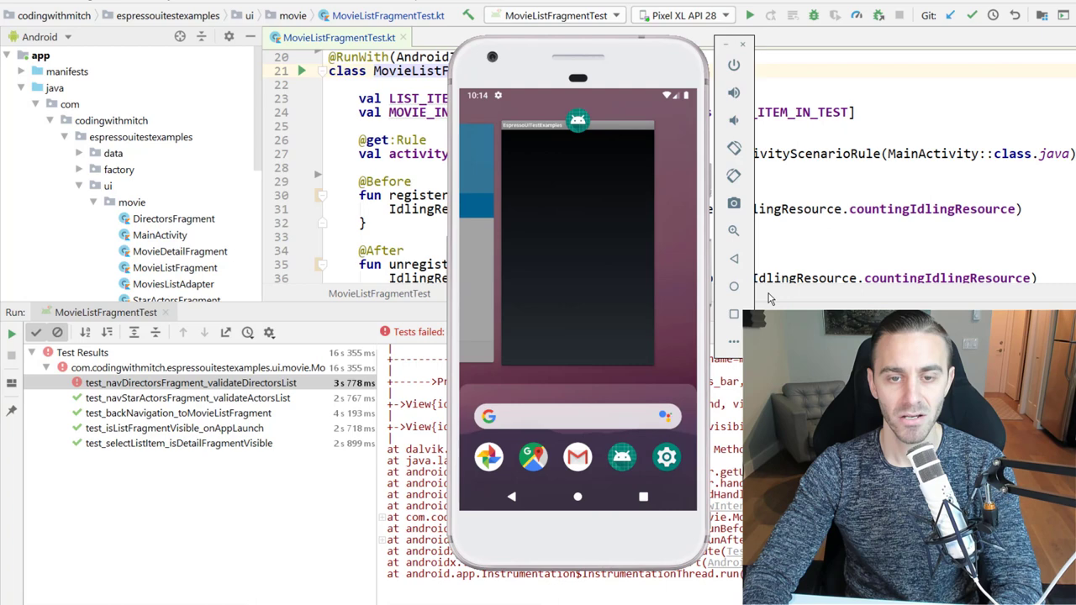
mouse_move(773, 303)
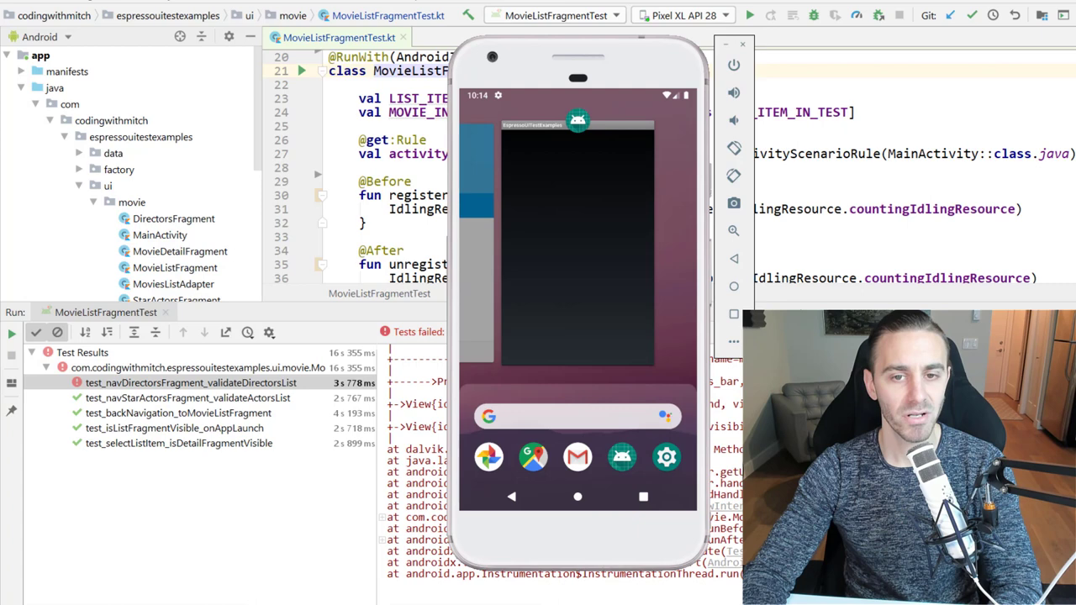
click(192, 383)
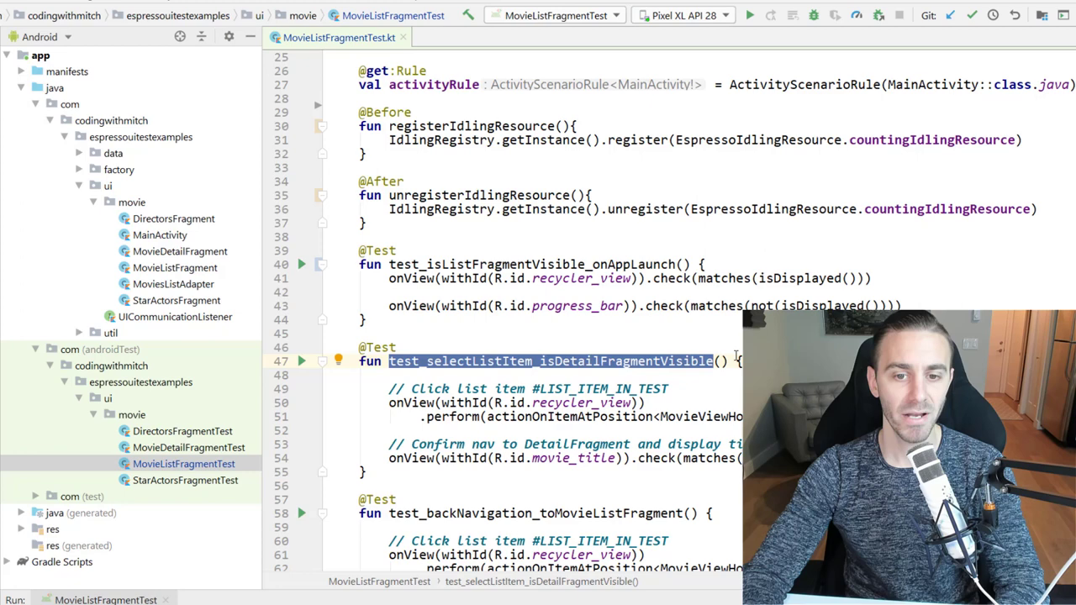
double_click(504, 264)
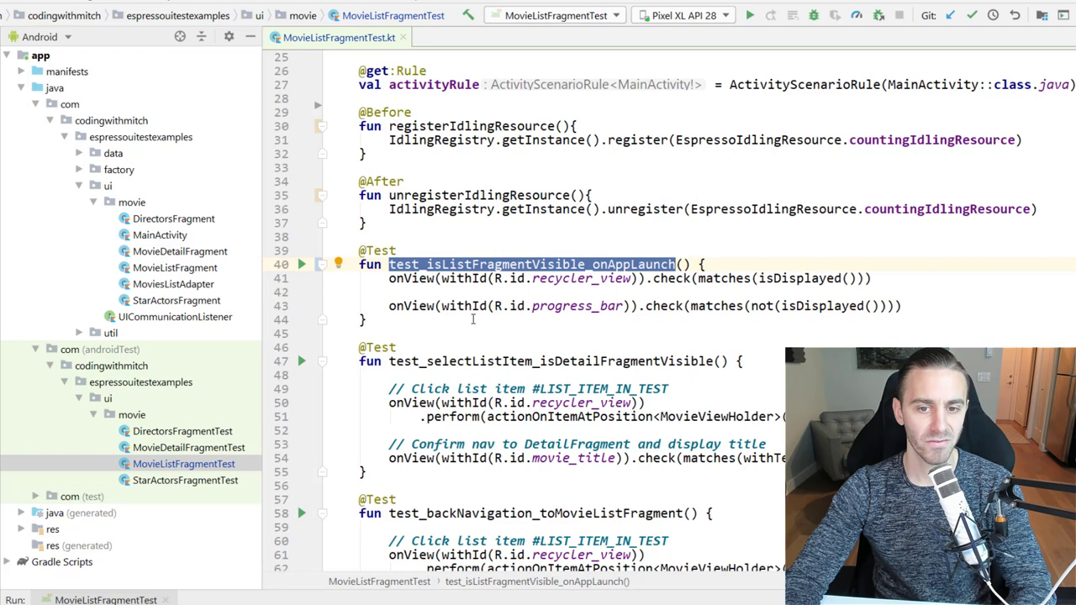
double_click(576, 306)
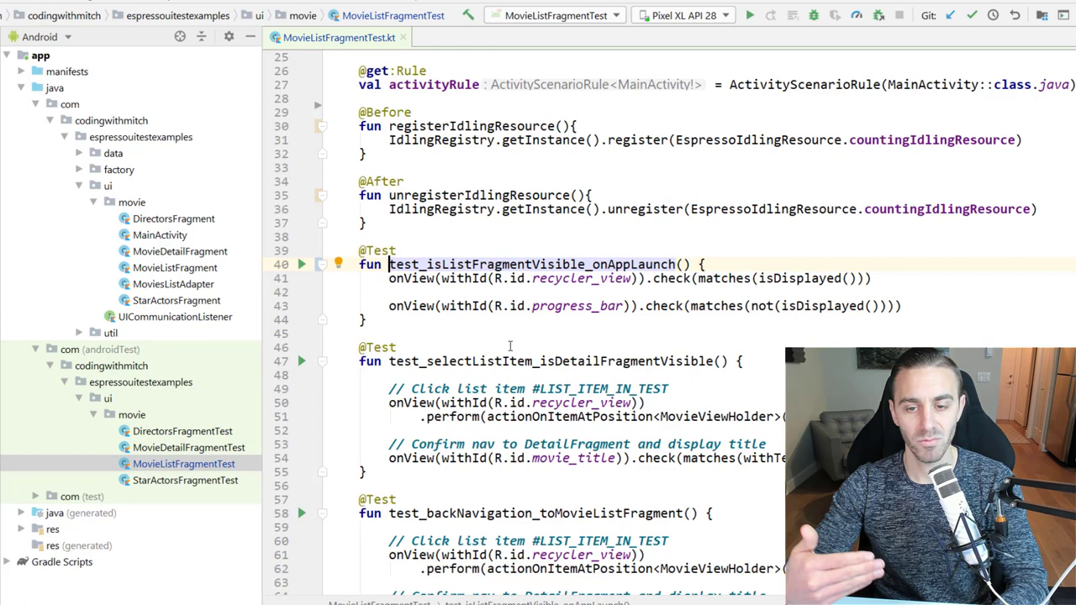
- Prefix the launch visibility test with a_ and return to the top of the file
text(a_)
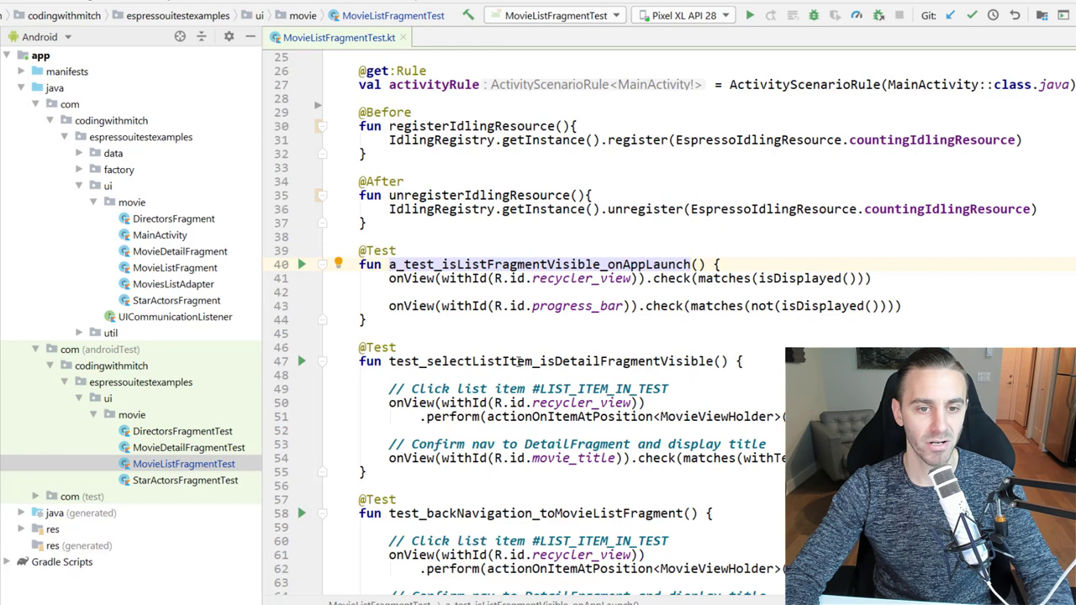
scroll(up, 3)
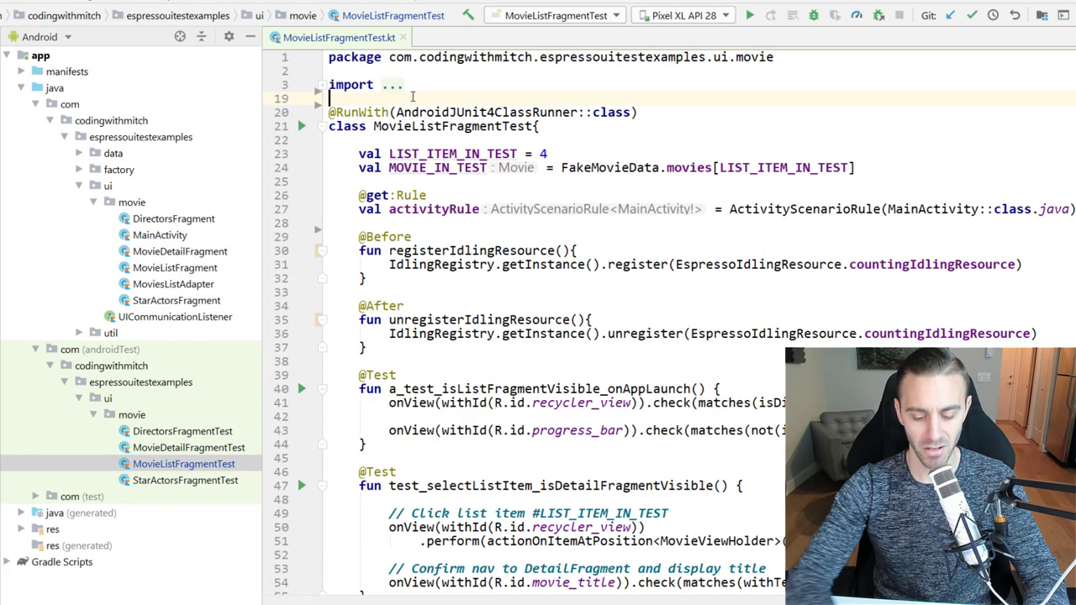
text(@FixMethodOrder()
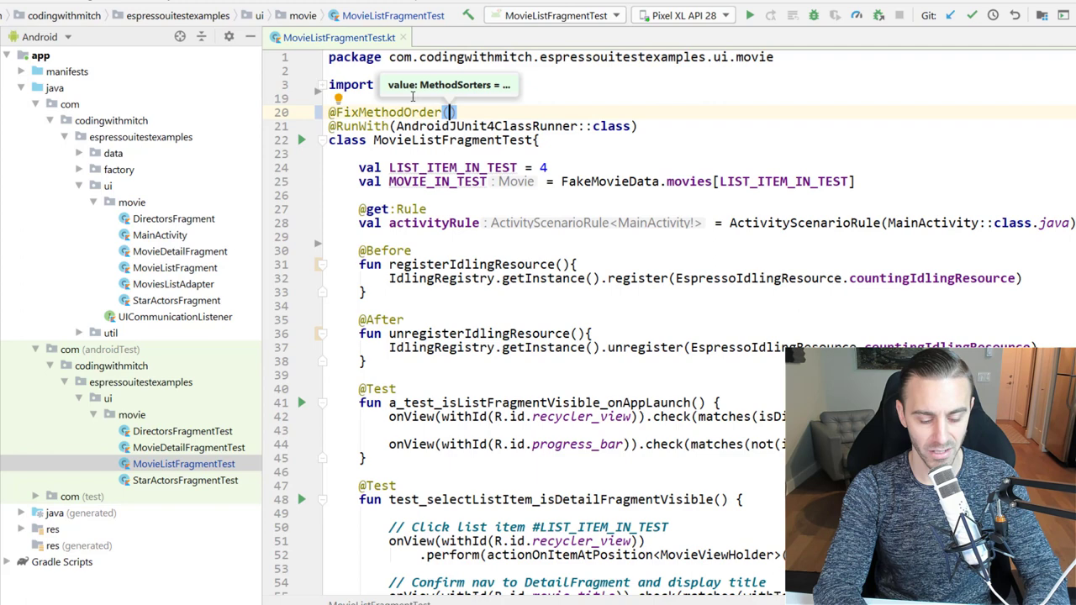
text(MethodSorters.NAME_ASCENDING)
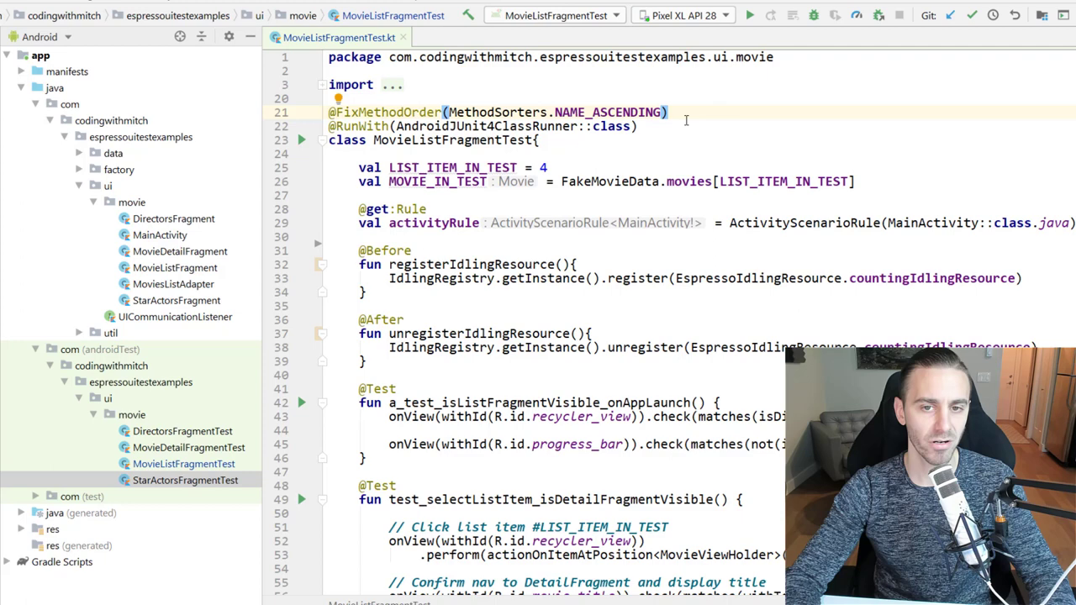
scroll(down, 3)
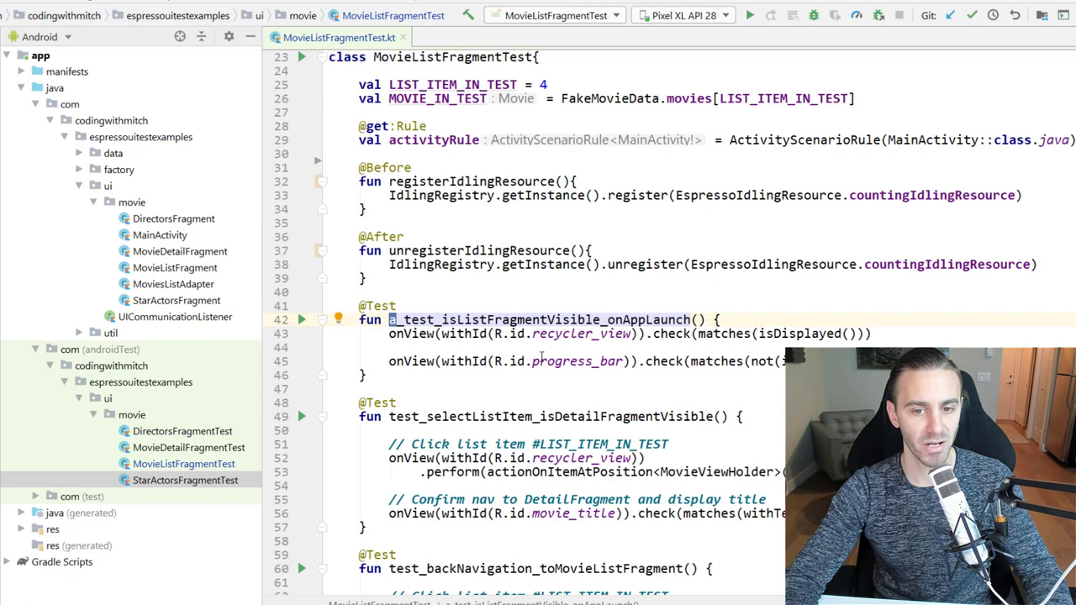
click(749, 14)
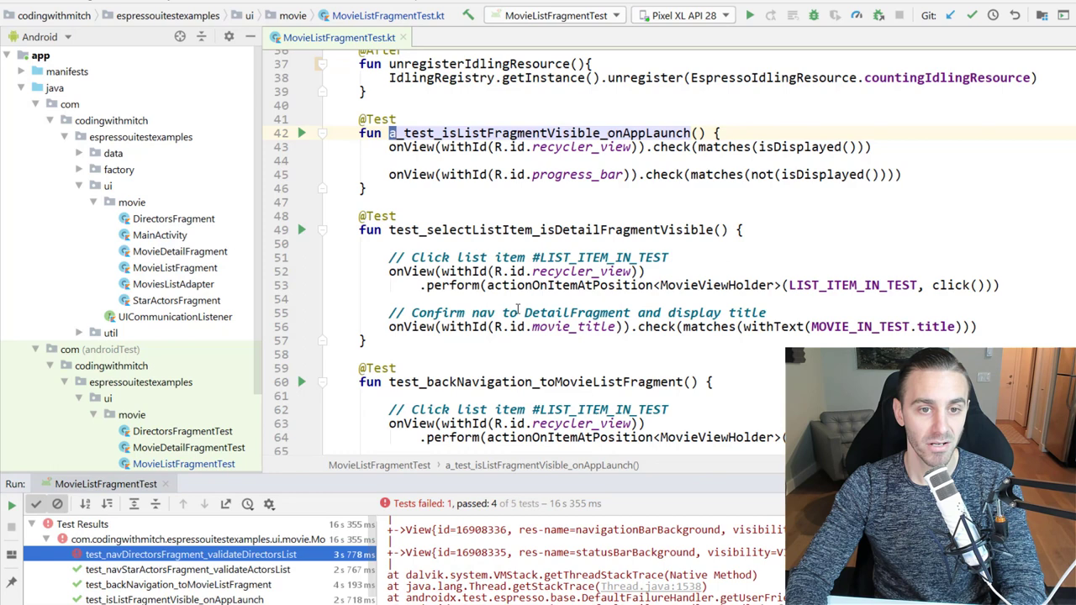
scroll(up, 3)
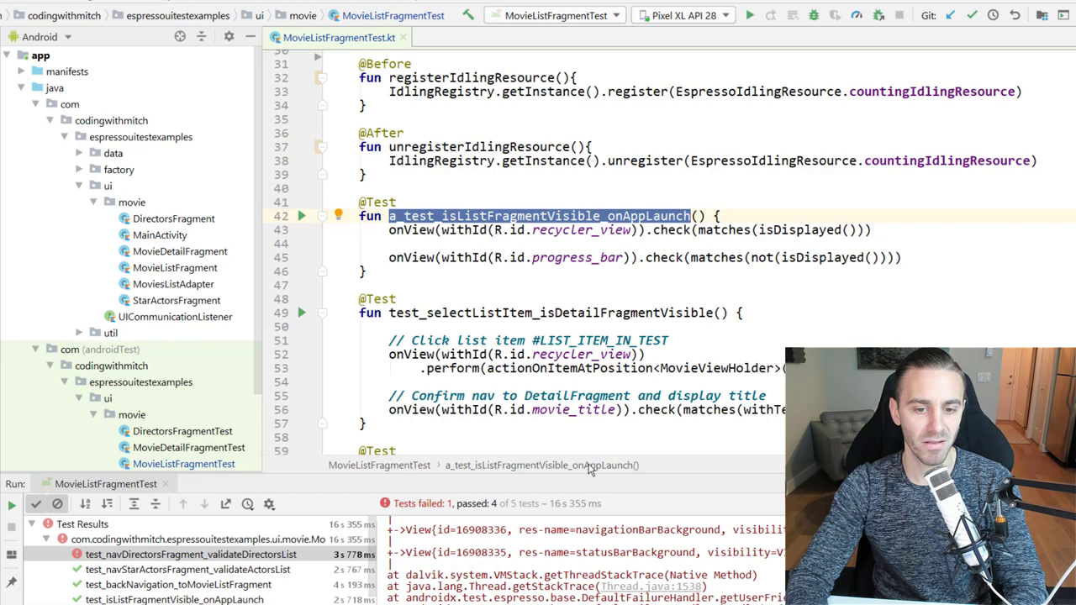
scroll(up, 3)
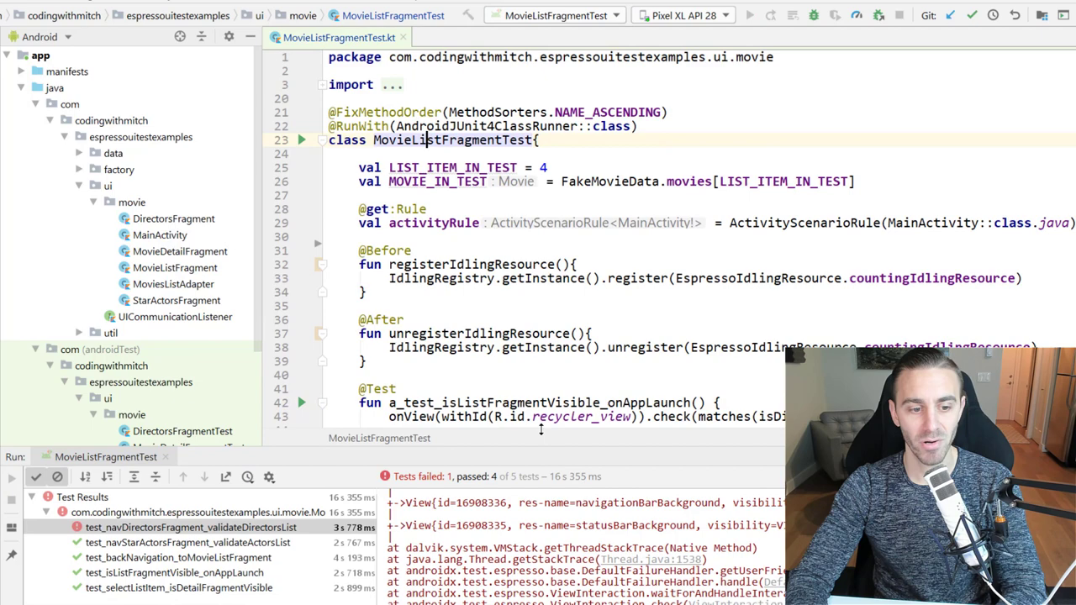
- Rerun MovieListFragmentTest five times in a row, each run passing 5 of 5 tests
click(749, 15)
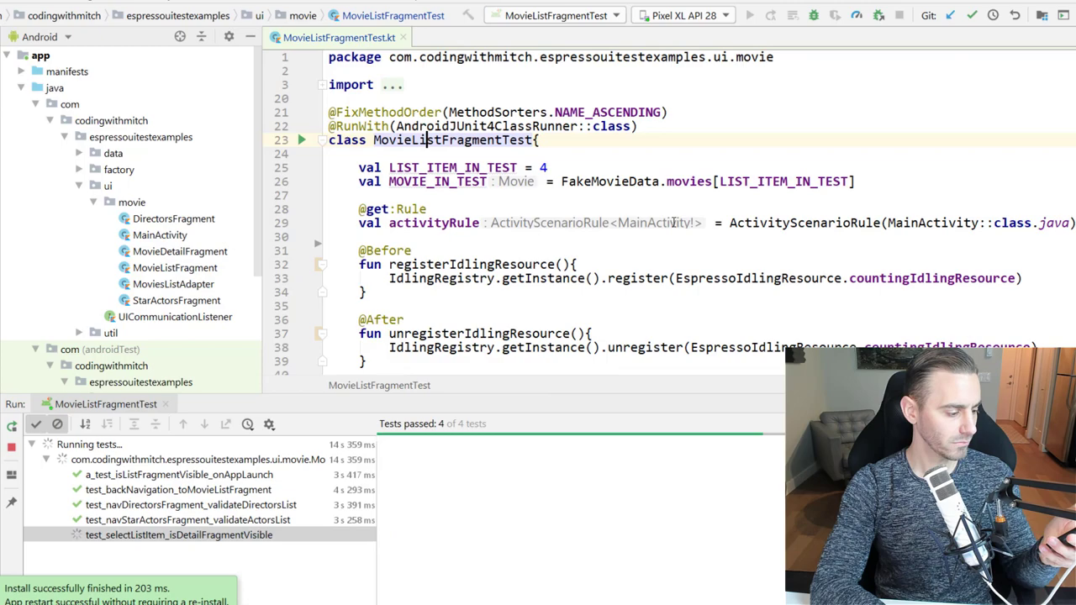
click(750, 15)
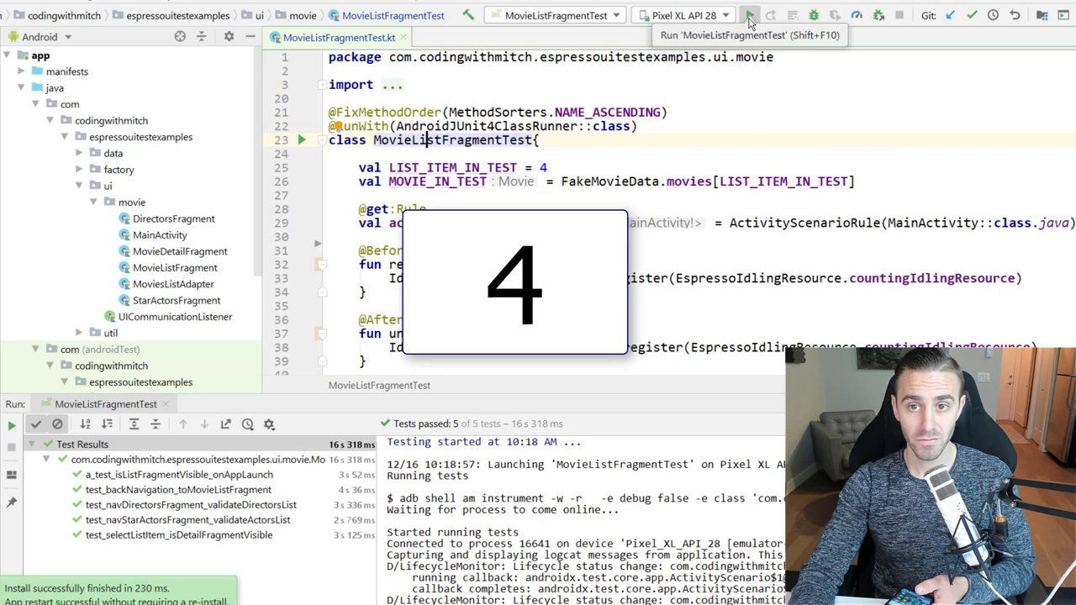
click(750, 15)
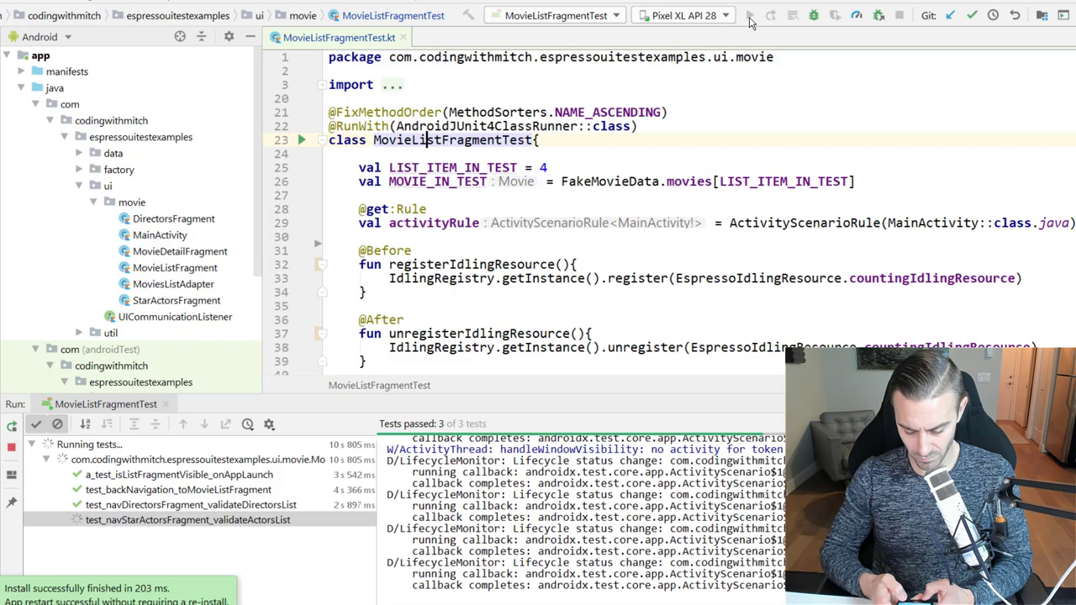
click(748, 15)
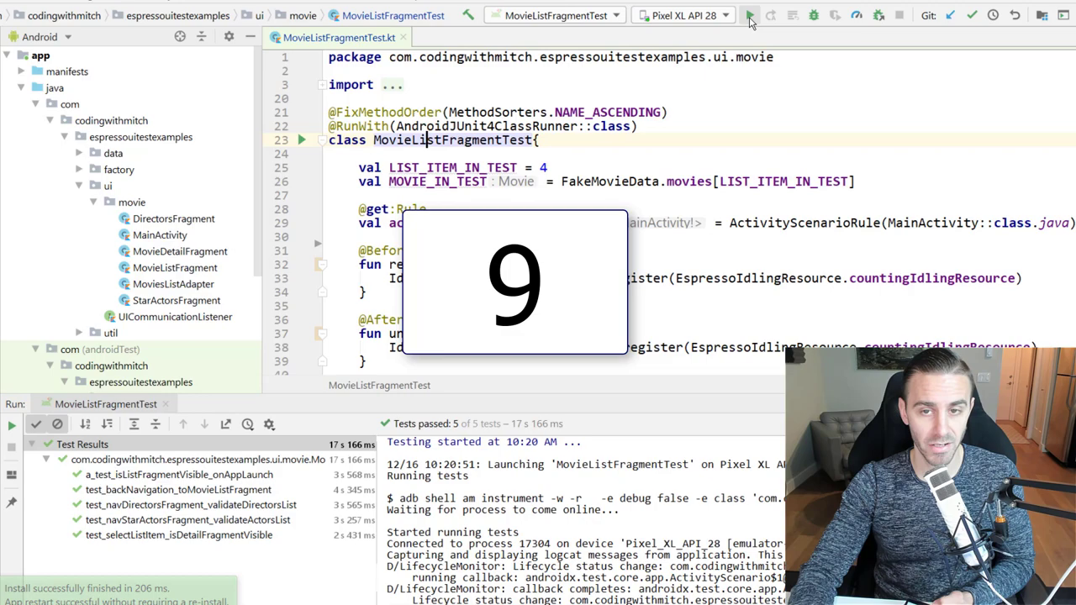
click(750, 16)
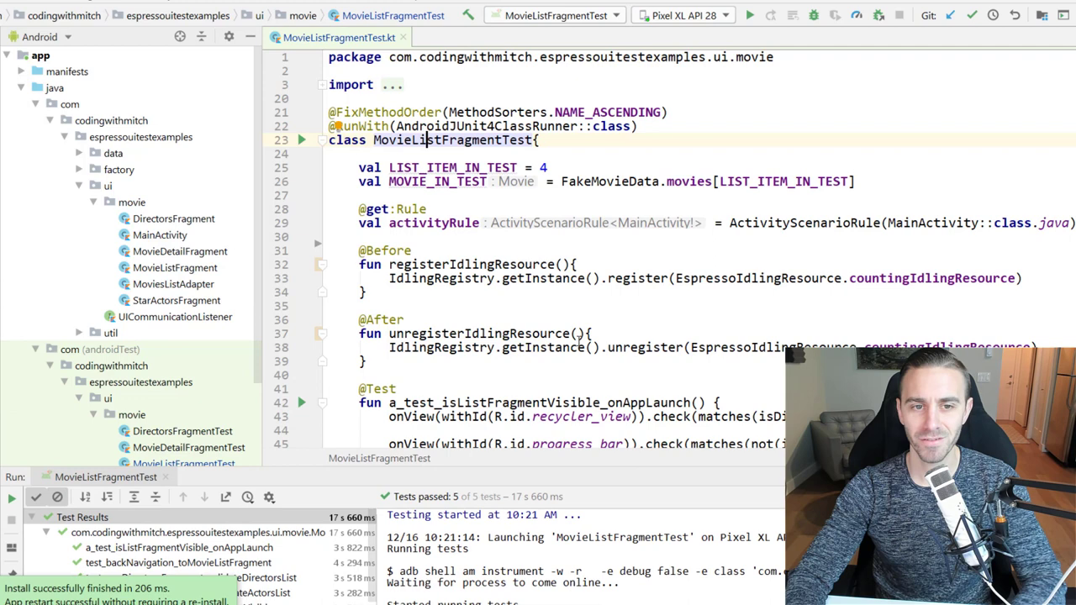
- Remove the a_ prefix from the launch test and rerun, bringing back the directors-list failure
scroll(down, 3)
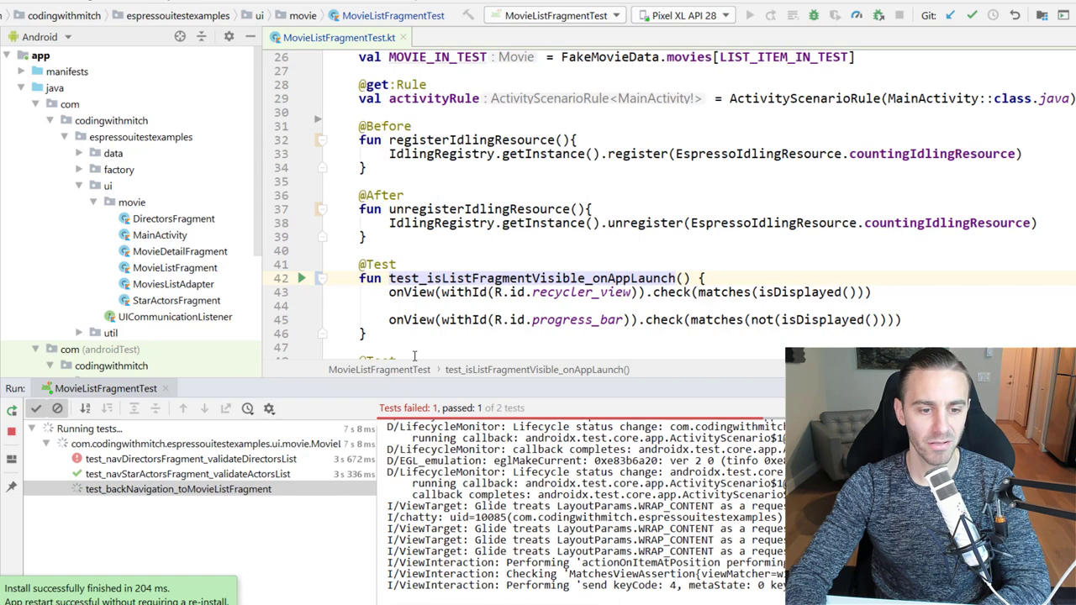
click(750, 15)
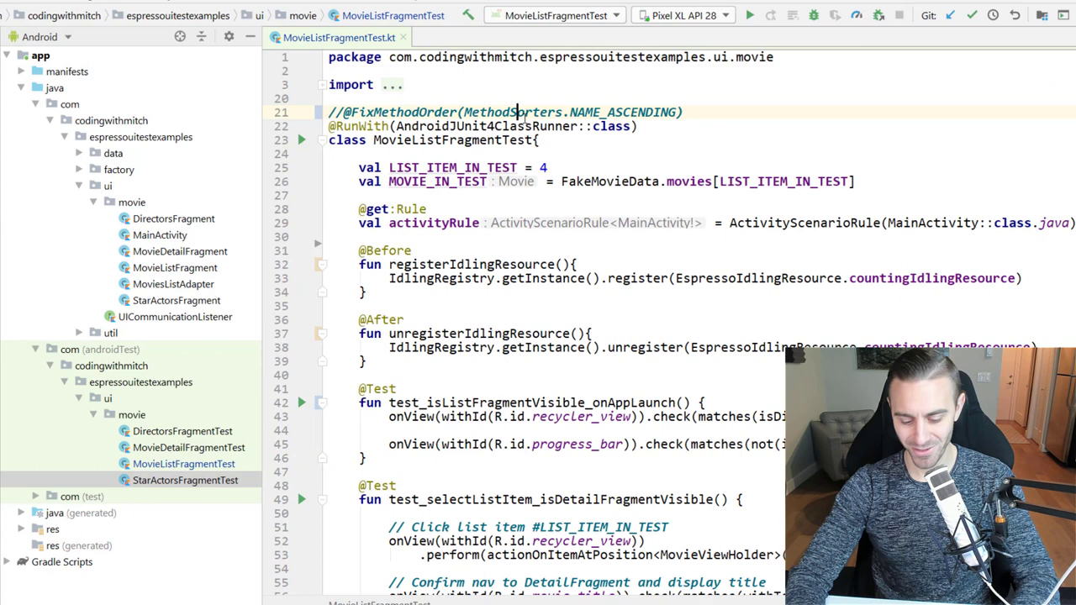
scroll(down, 3)
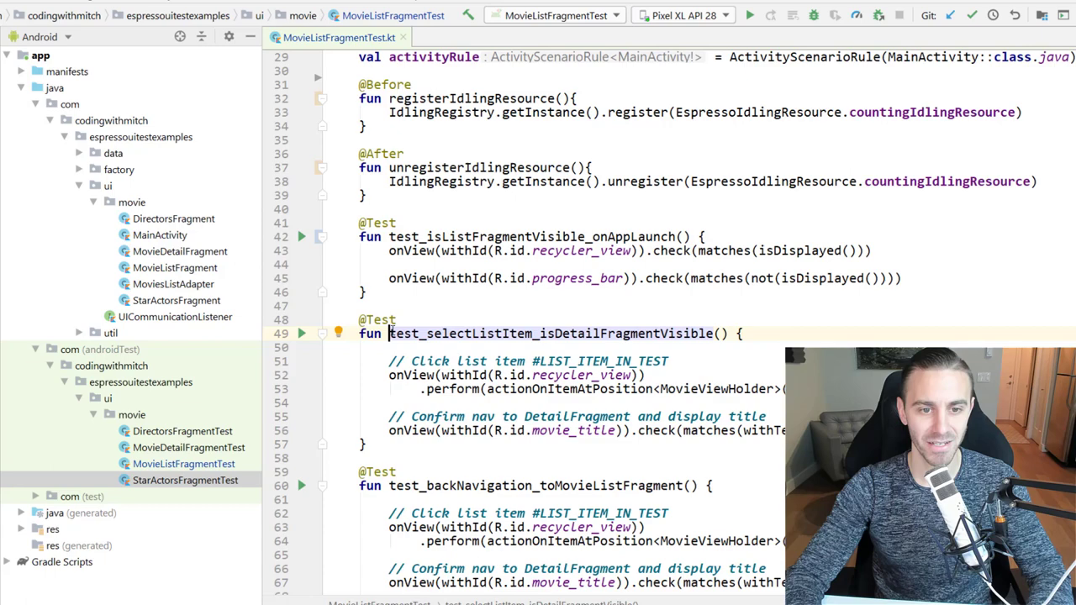